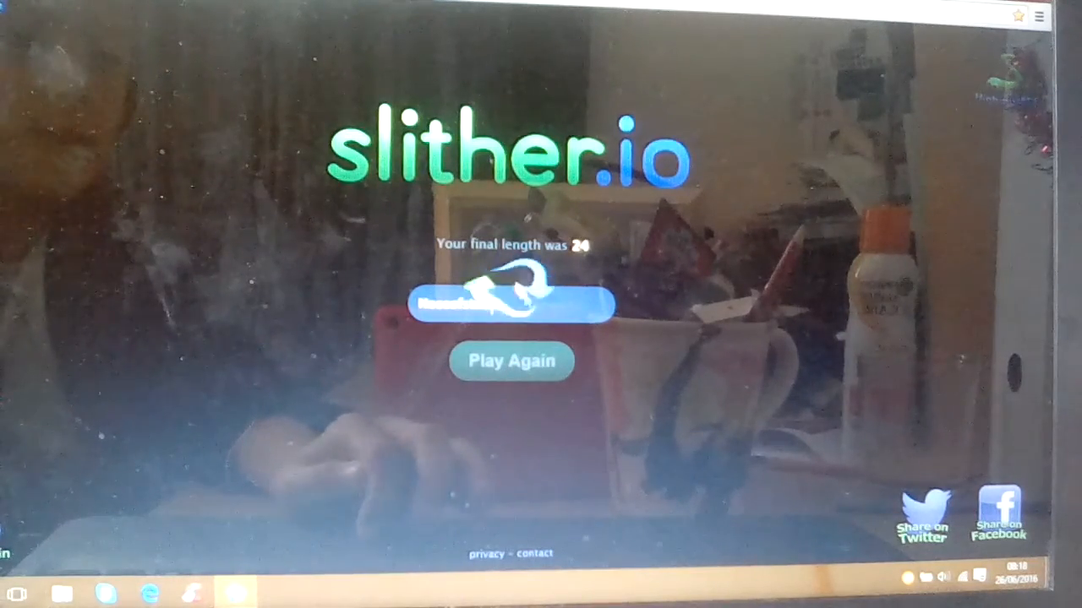
- Play a slither.io round until the snake dies at a final length of 505
{"action": "left_click", "coordinate": [510, 361]}
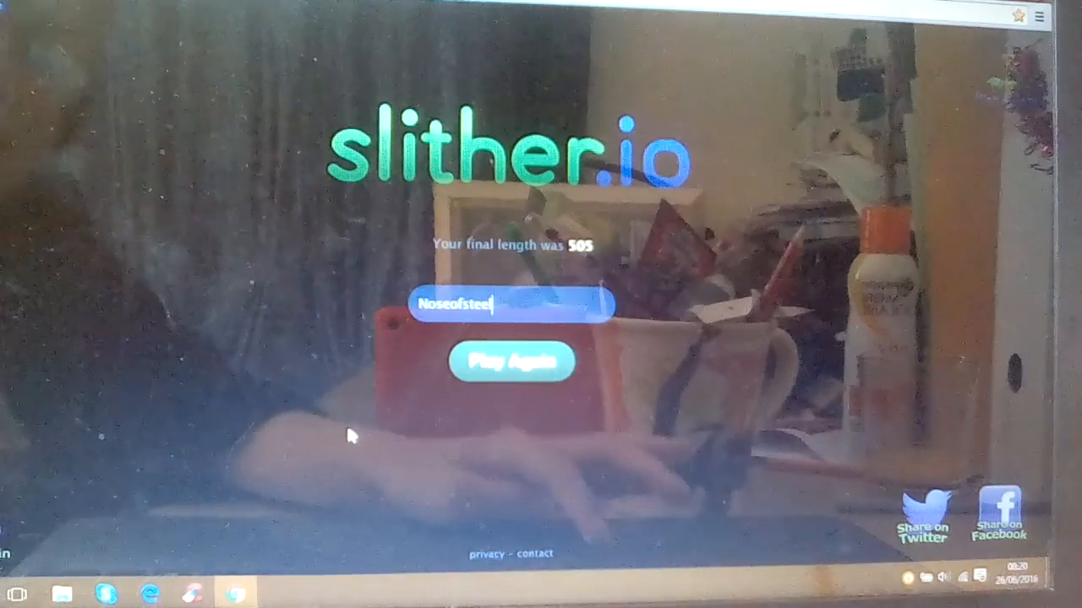
- Play another slither.io round until death, which brings up an Ableton video ad
{"action": "left_click", "coordinate": [510, 361]}
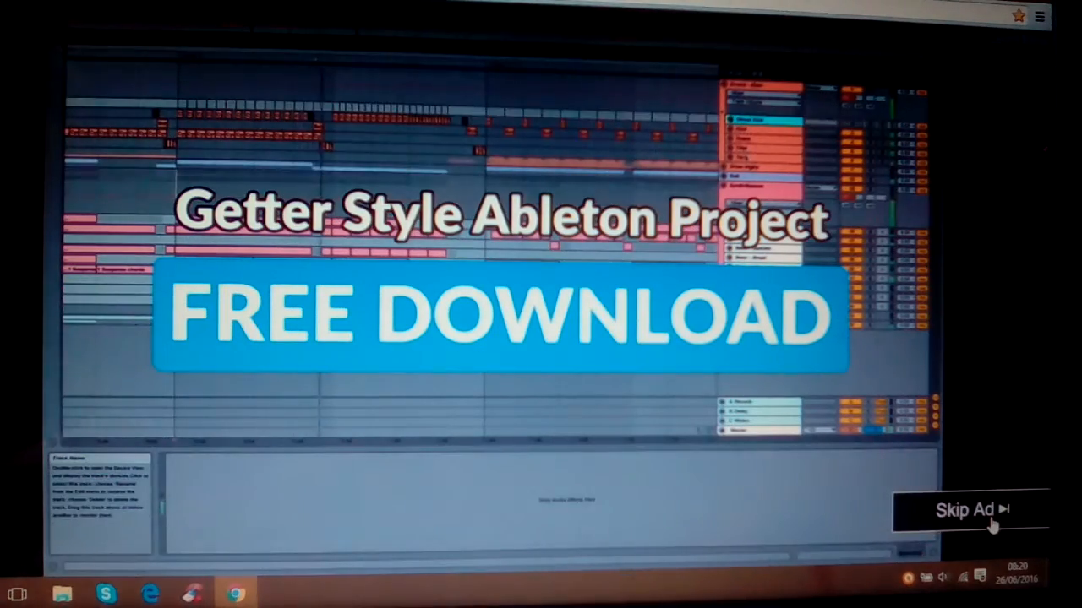
- Skip the video ad and play another round, ending at length 175
{"action": "left_click", "coordinate": [968, 509]}
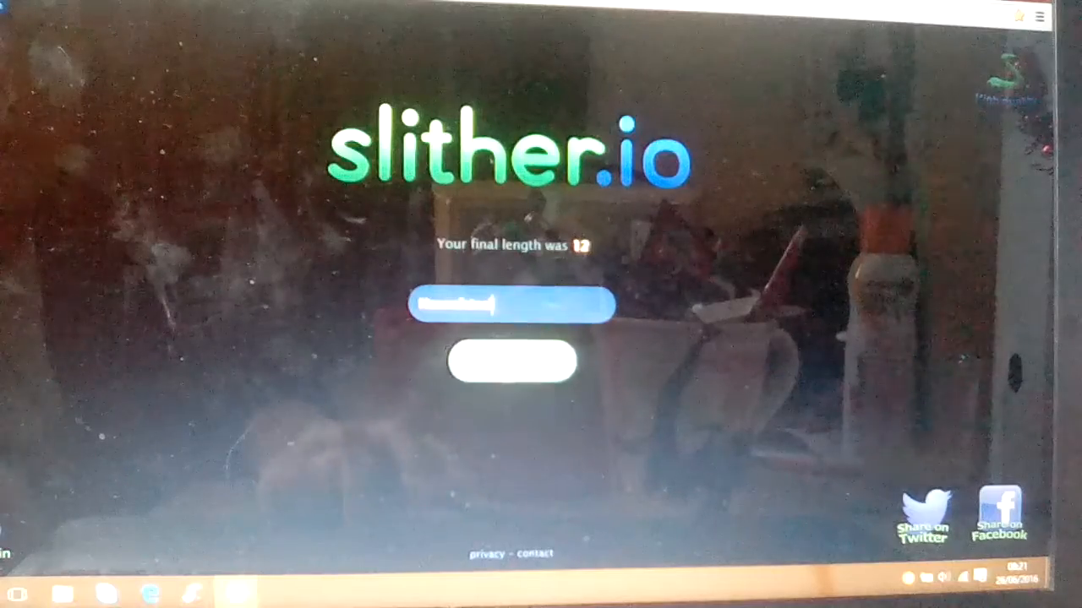
{"action": "left_click", "coordinate": [507, 364]}
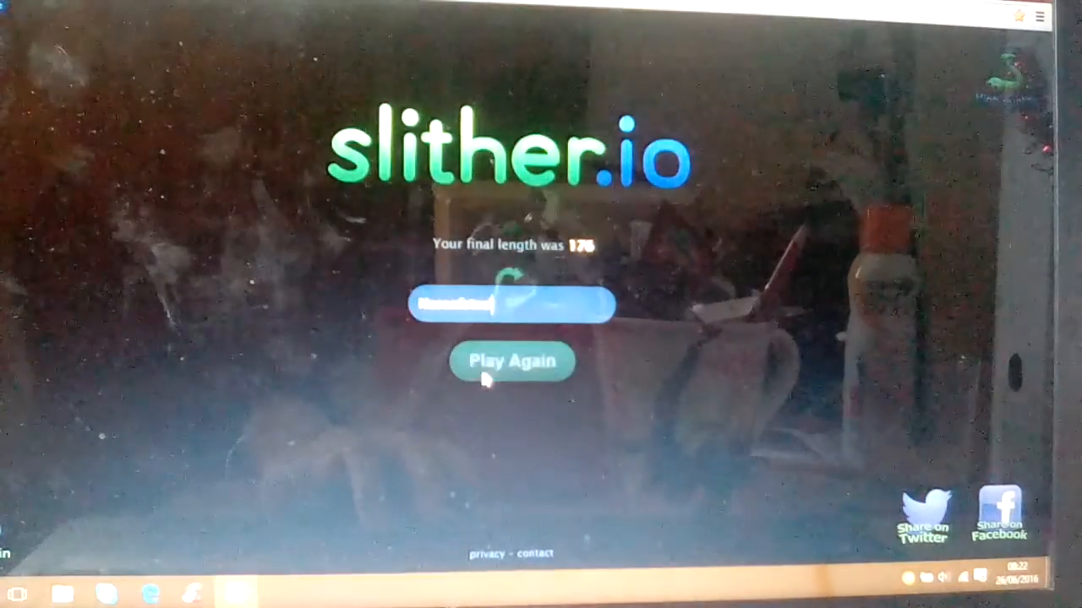
- Play two more slither.io rounds, the last ending at length 42
{"action": "left_click", "coordinate": [512, 361]}
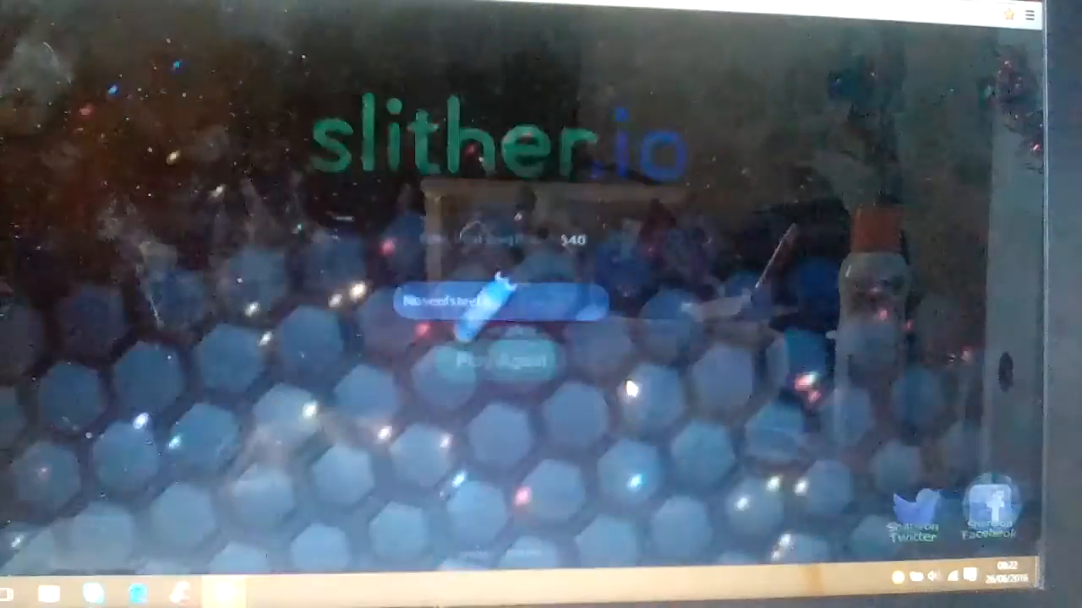
{"action": "left_click", "coordinate": [503, 362]}
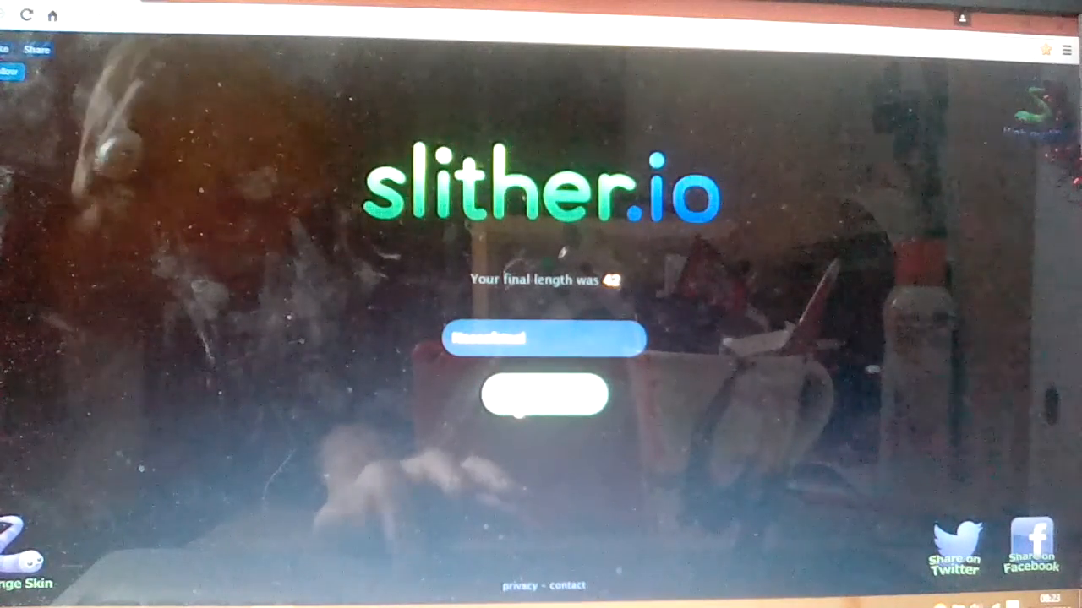
- Play one more slither.io round, finishing with a final length of 249
{"action": "left_click", "coordinate": [545, 395]}
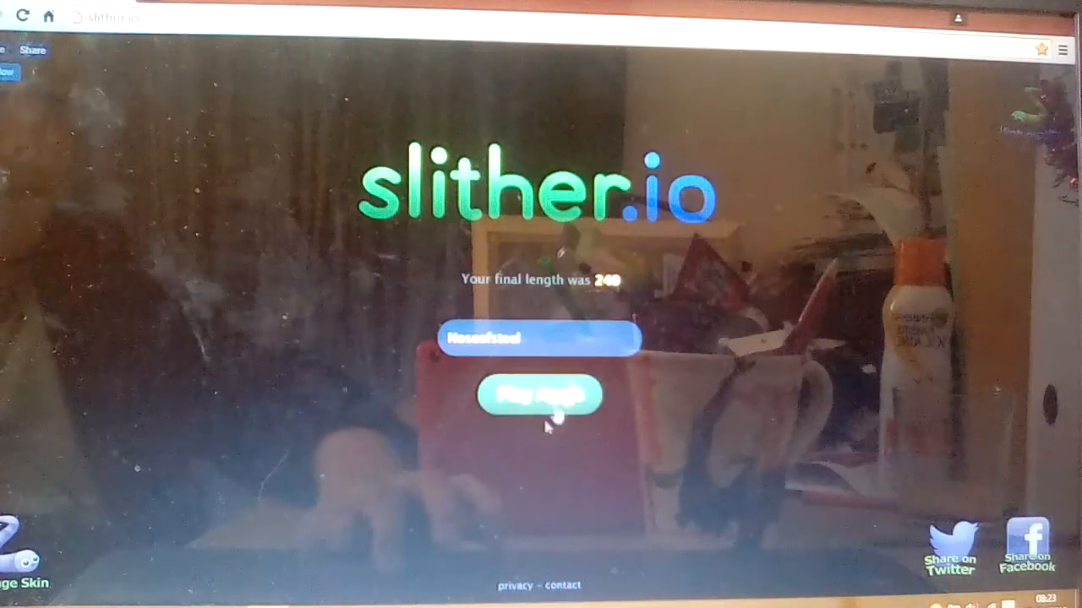
- Play two further slither.io rounds, the last ending at length 219
{"action": "left_click", "coordinate": [539, 395]}
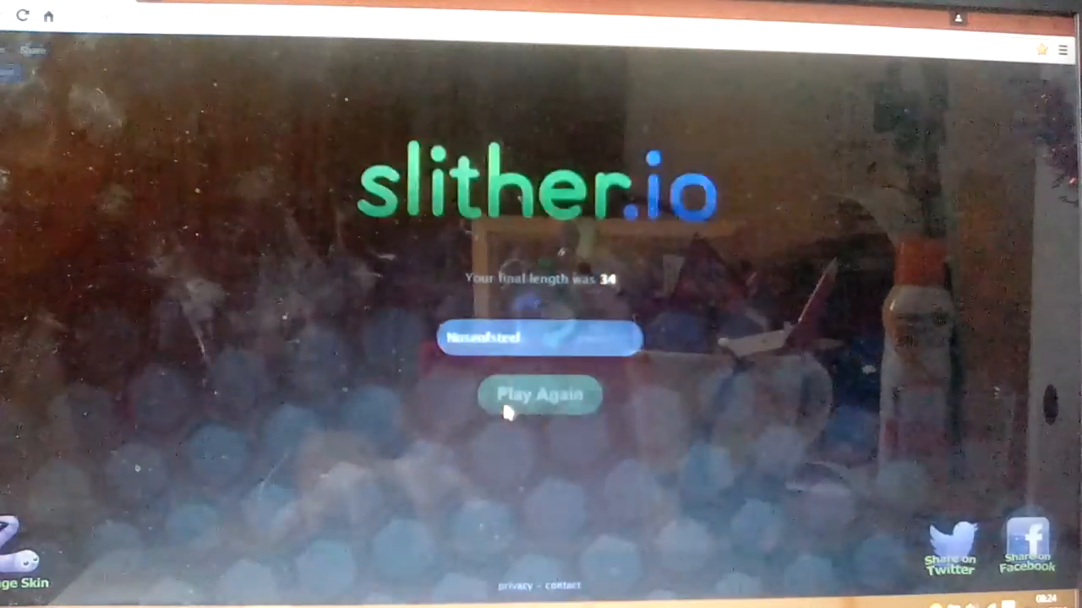
{"action": "left_click", "coordinate": [540, 394]}
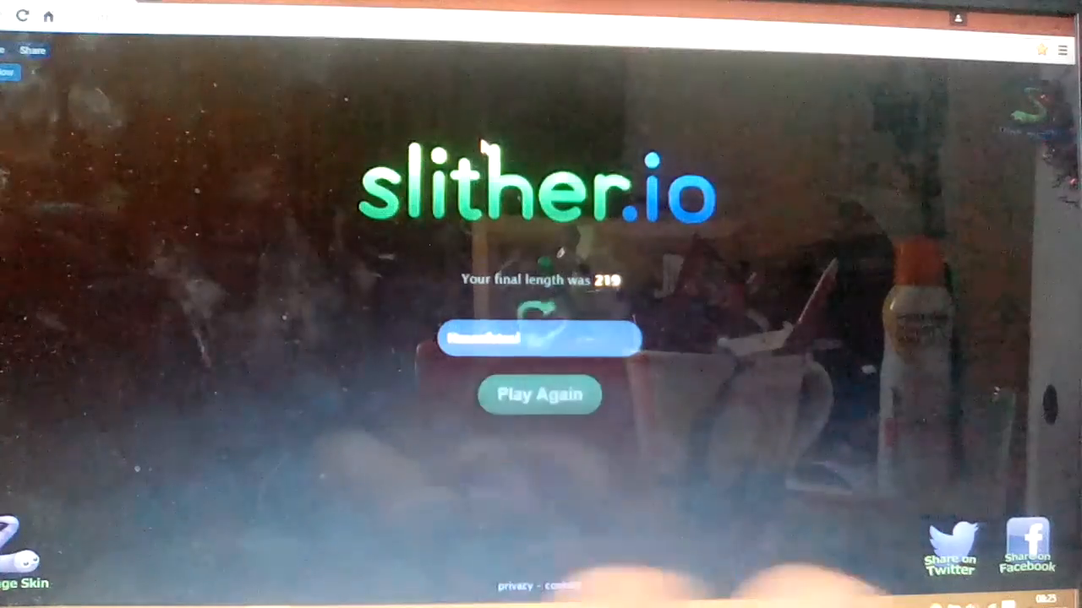
{"action": "left_click", "coordinate": [539, 395]}
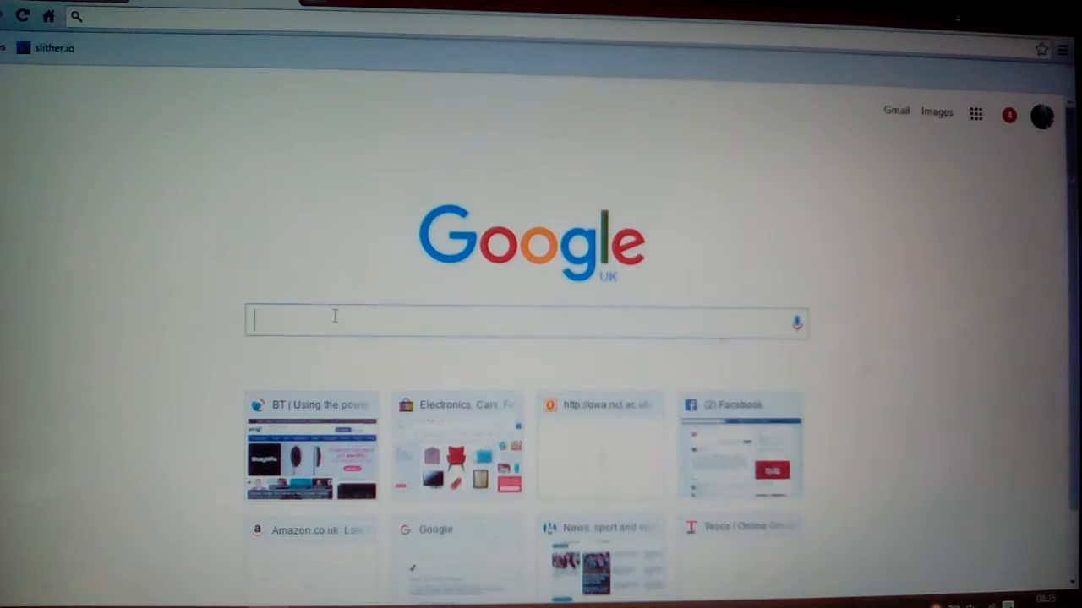
- Search Google for 'agario' and open the Agar.io site from the results
{"action": "type", "text": "agario"}
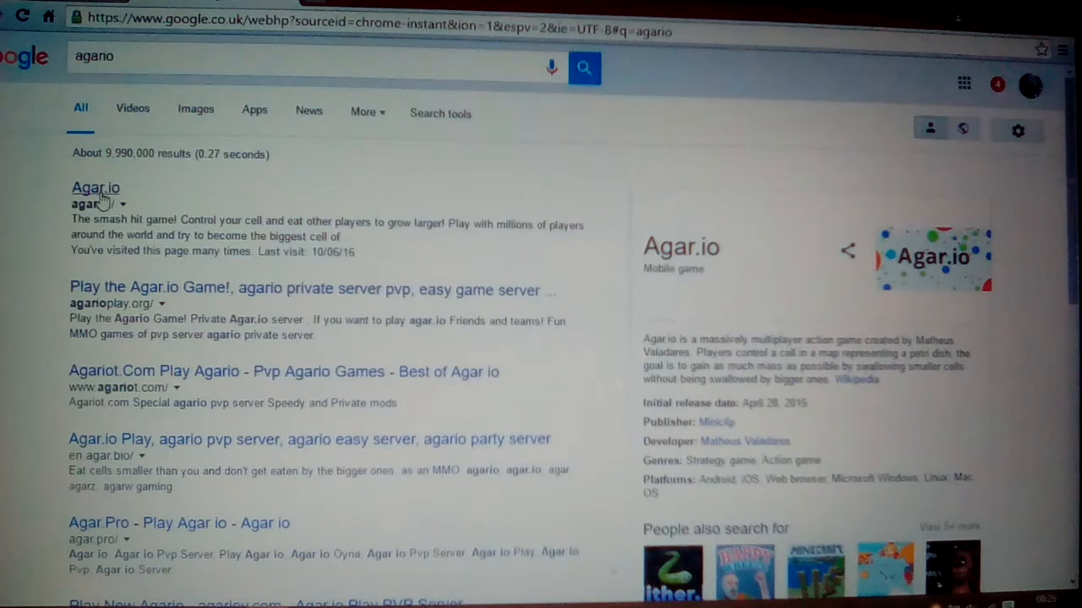
{"action": "left_click", "coordinate": [95, 188]}
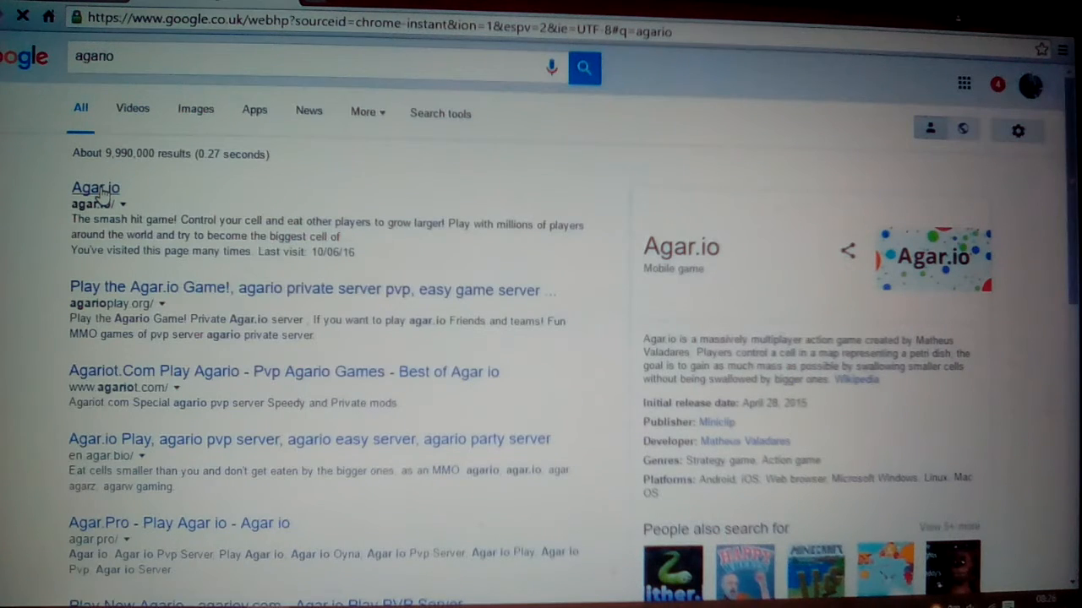
{"action": "left_click", "coordinate": [95, 186]}
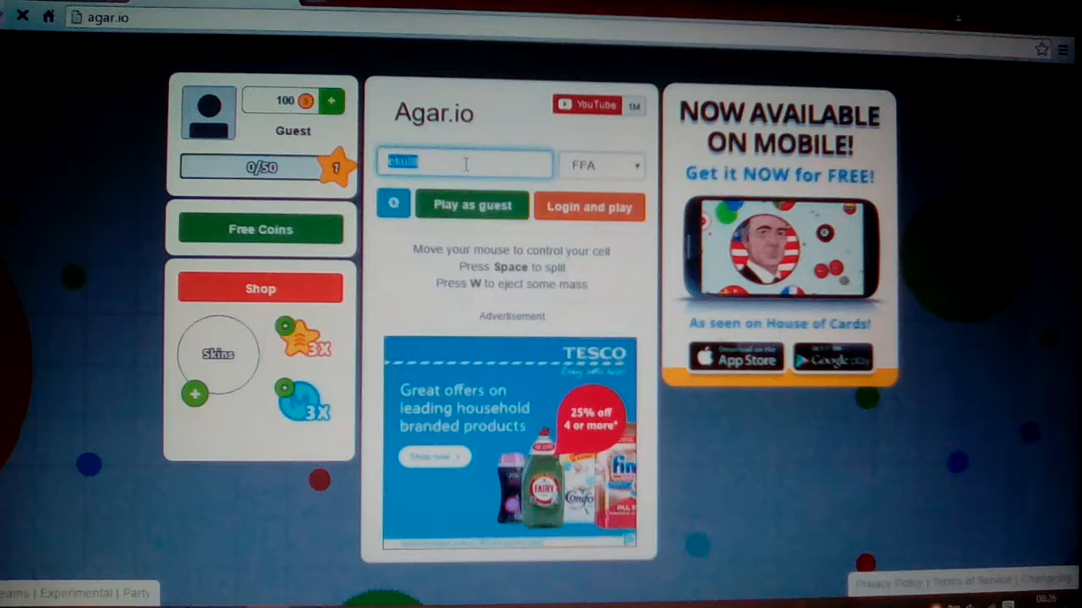
- Enter the nickname 'tea = lyfe' and start an Agar.io round as guest
{"action": "type", "text": "Nick"}
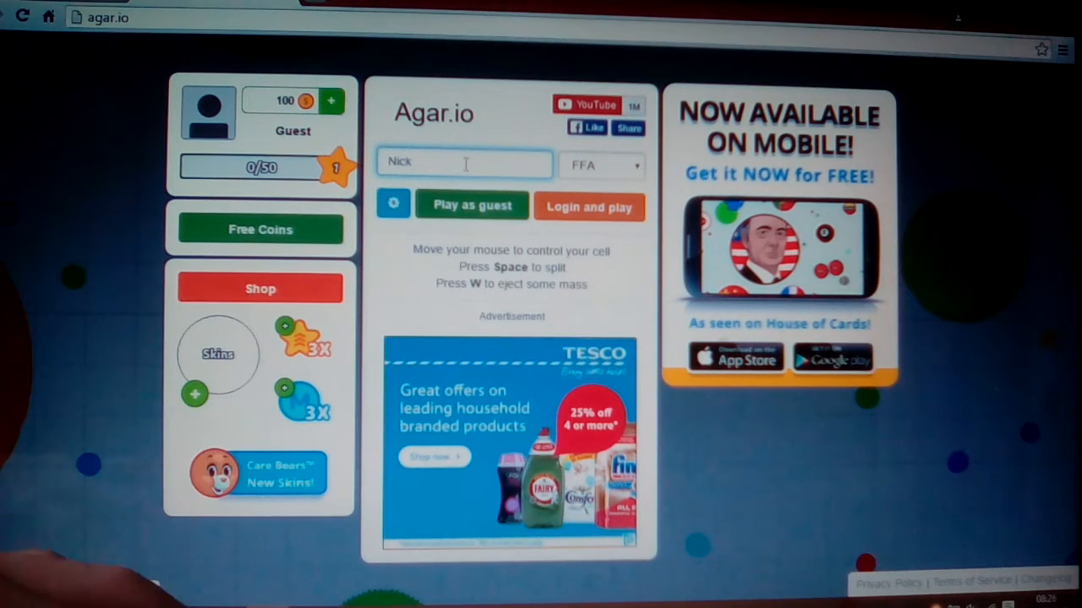
{"action": "type", "text": "tea = lyfe"}
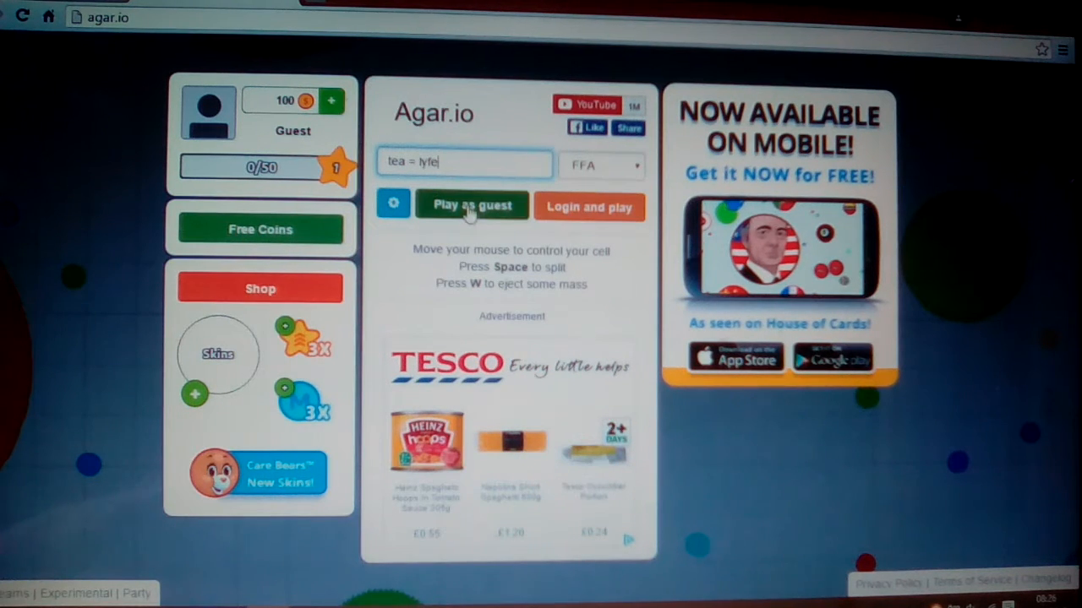
{"action": "left_click", "coordinate": [471, 205]}
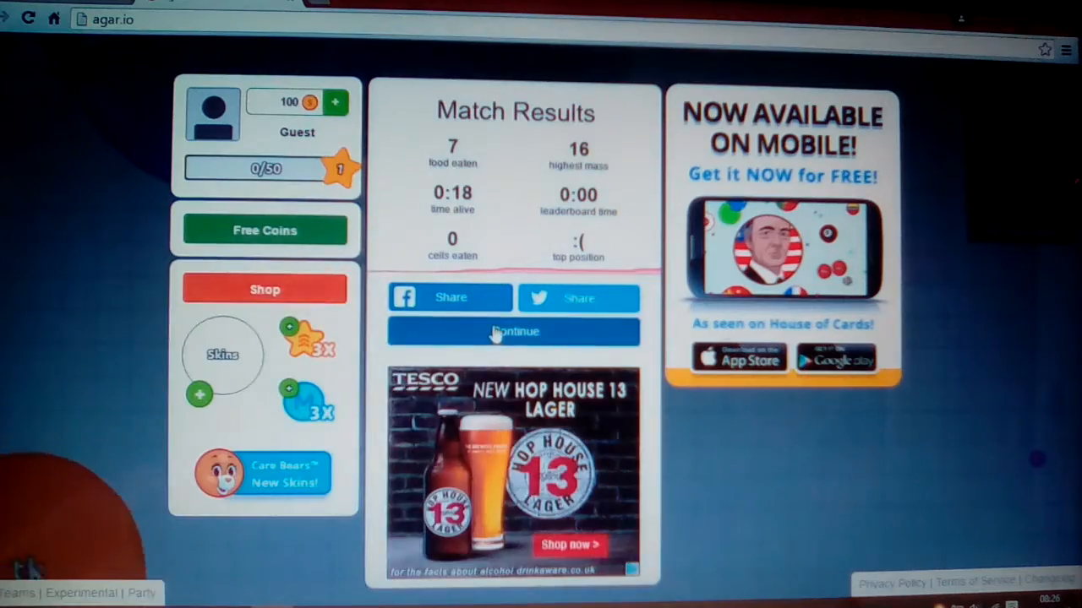
- Dismiss the first match results, play a second round, and dismiss its results
{"action": "left_click", "coordinate": [514, 331]}
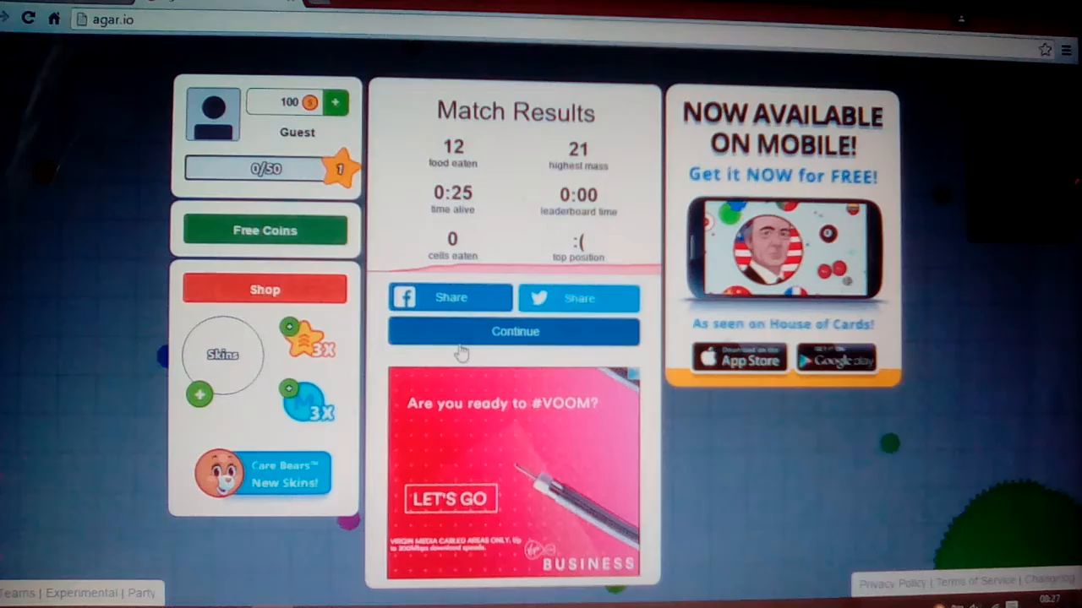
{"action": "left_click", "coordinate": [515, 332]}
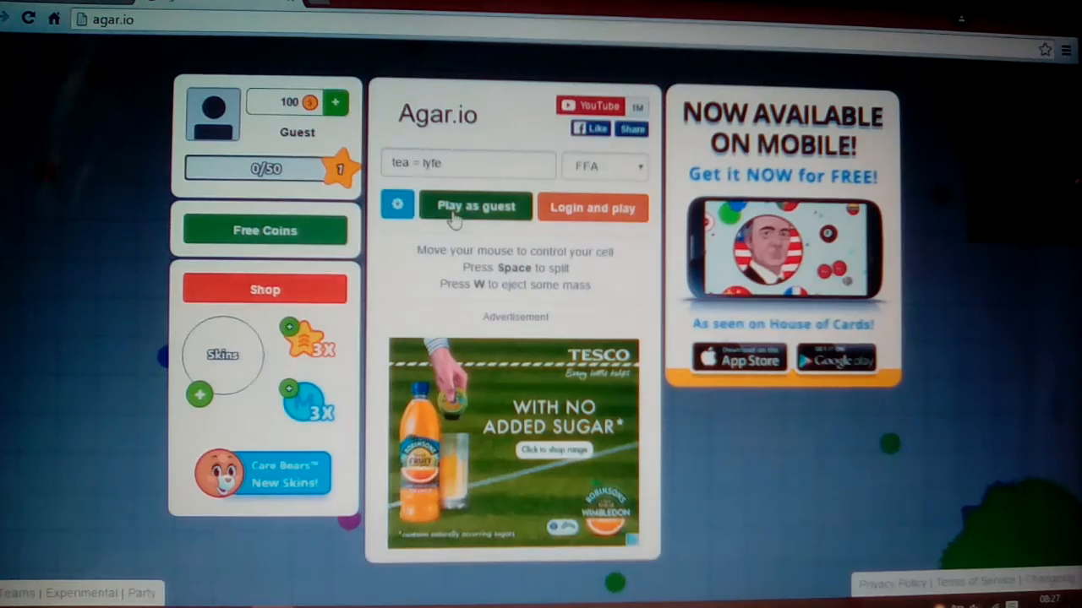
- Start a new guest round as 'tea = lyfe' and steer the cell toward pellets
{"action": "left_click", "coordinate": [475, 205]}
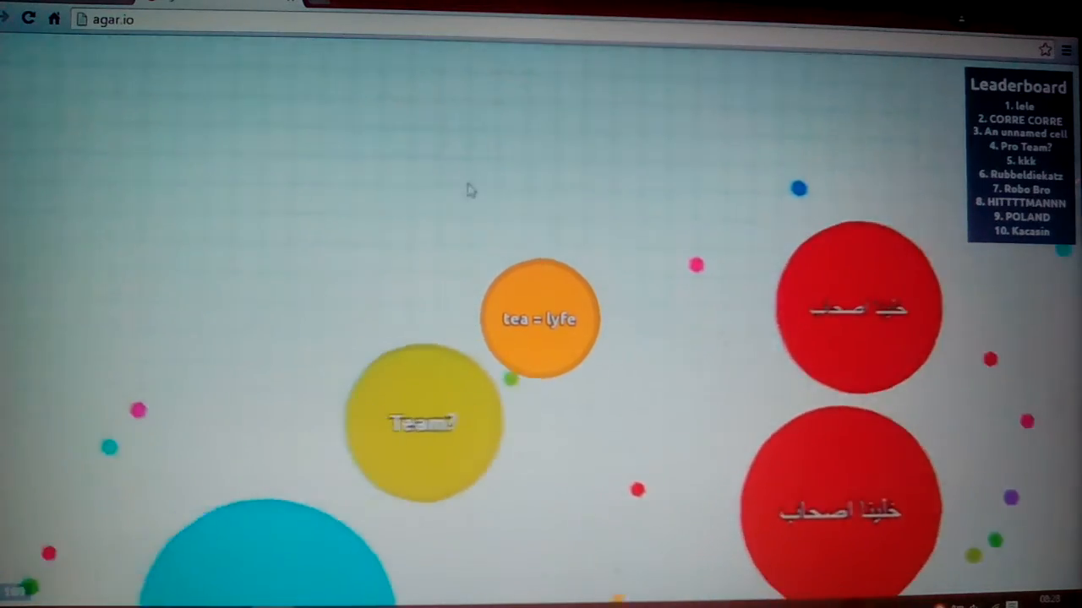
{"action": "mouse_move", "coordinate": [21, 320]}
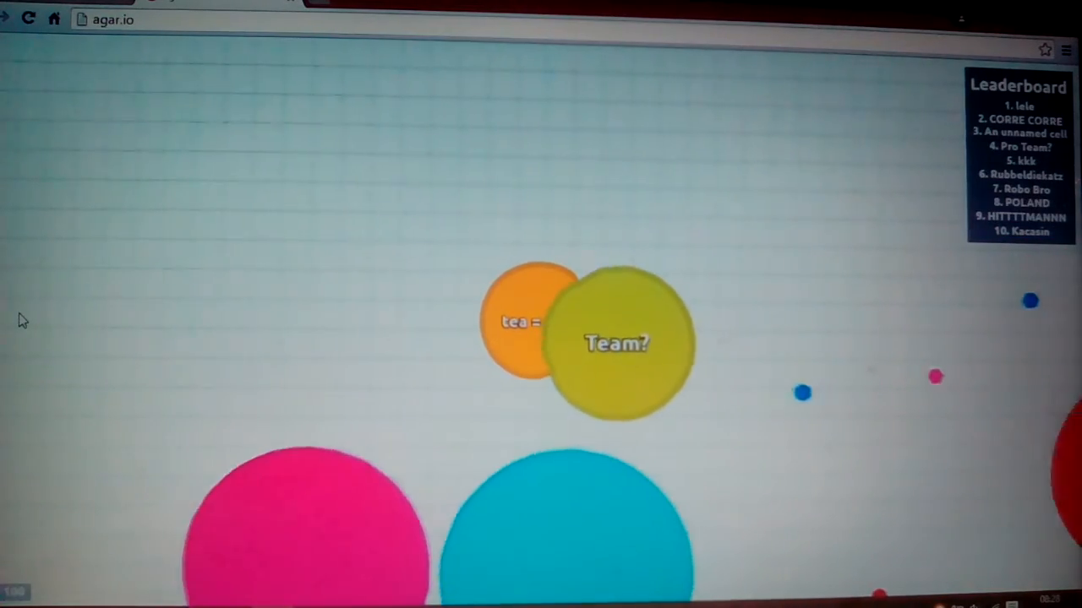